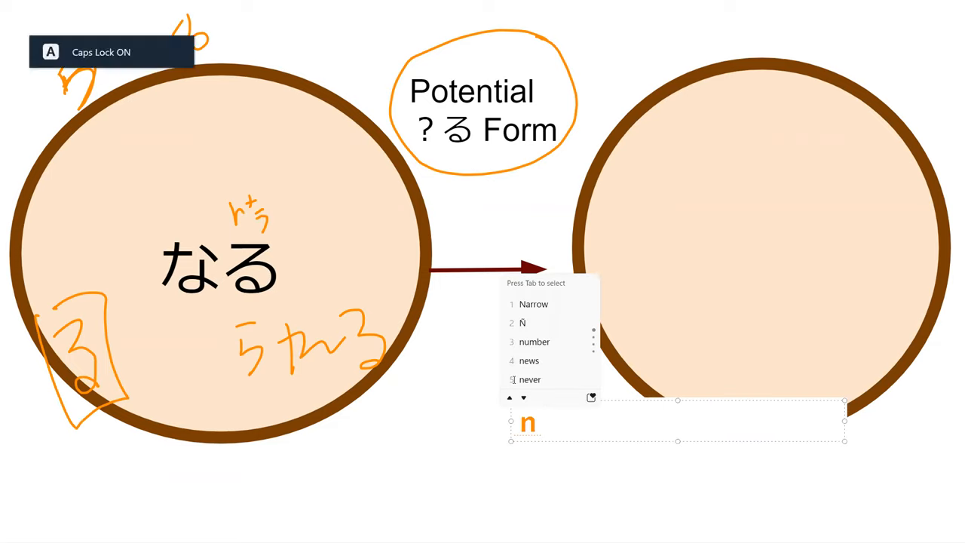
Handwrite られる and other orange notes around なる on the Potential る Form slide
type("a")
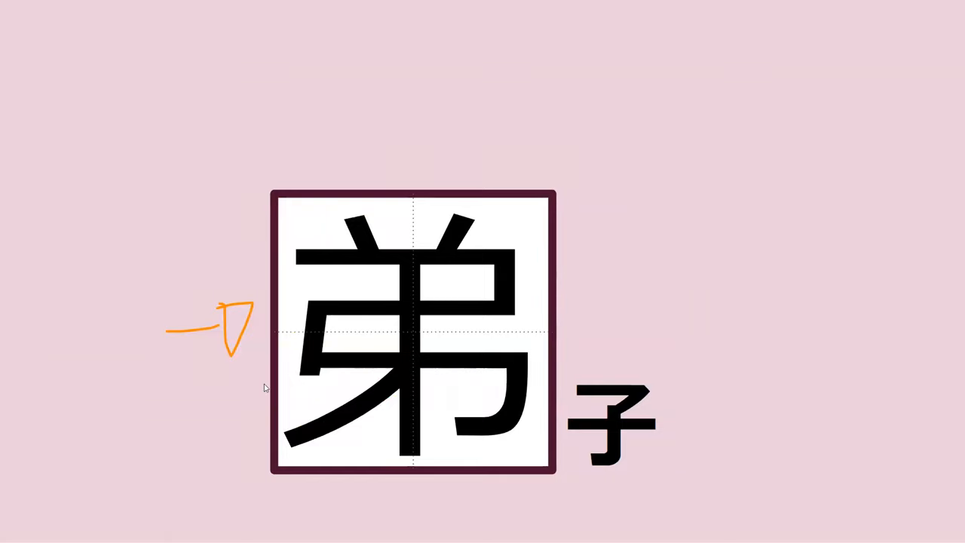
mouse_move(338, 386)
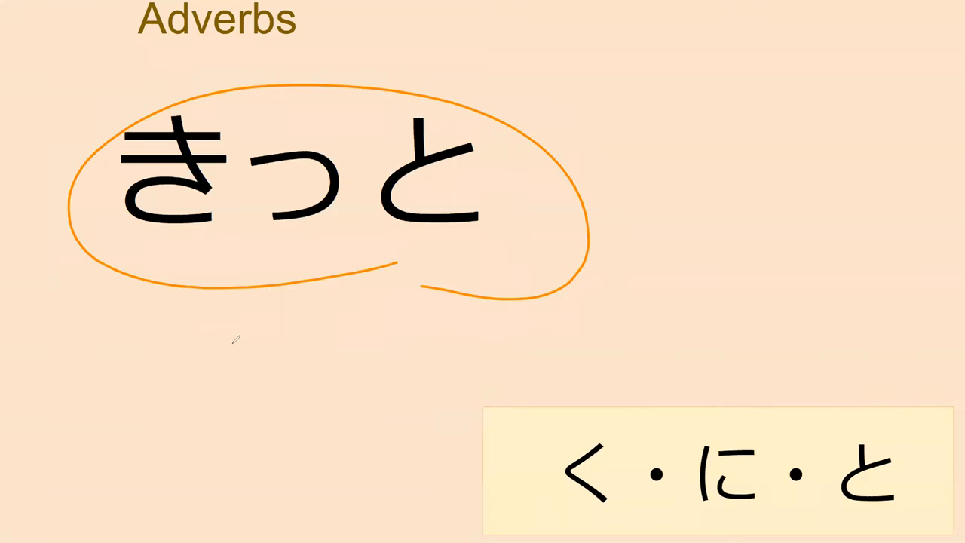
Handwrite 'definitely' beneath the circled きっと, then leave the slideshow
left_click_drag(226, 354, 271, 347)
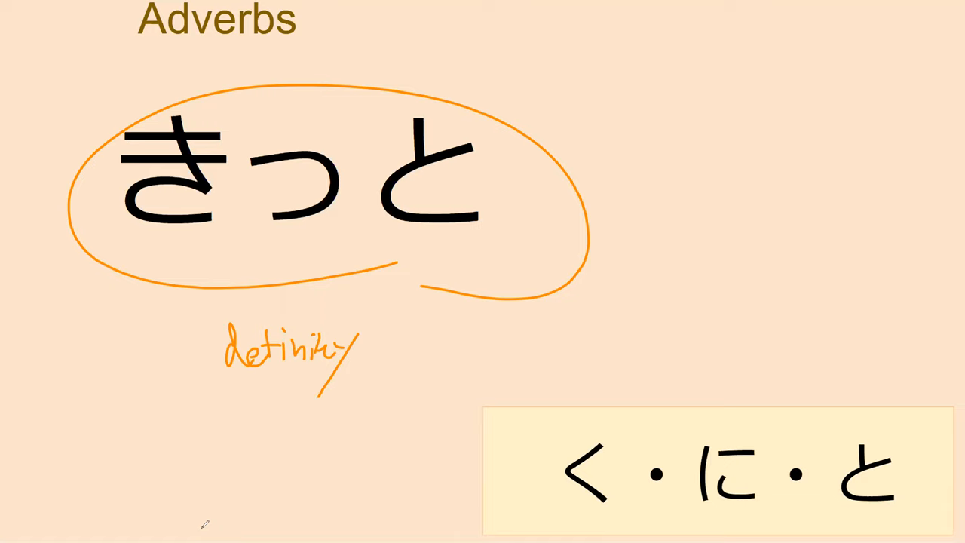
mouse_move(305, 443)
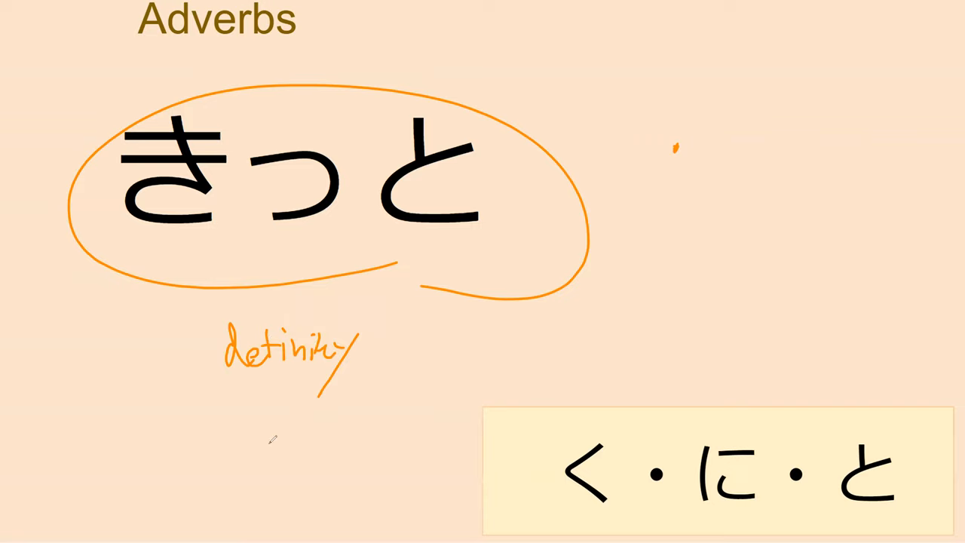
key("Escape")
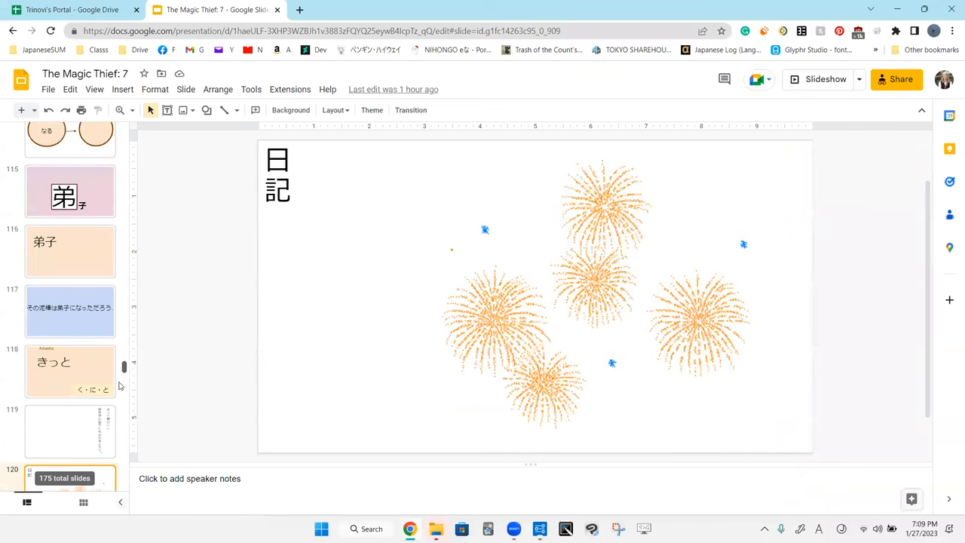
mouse_move(248, 444)
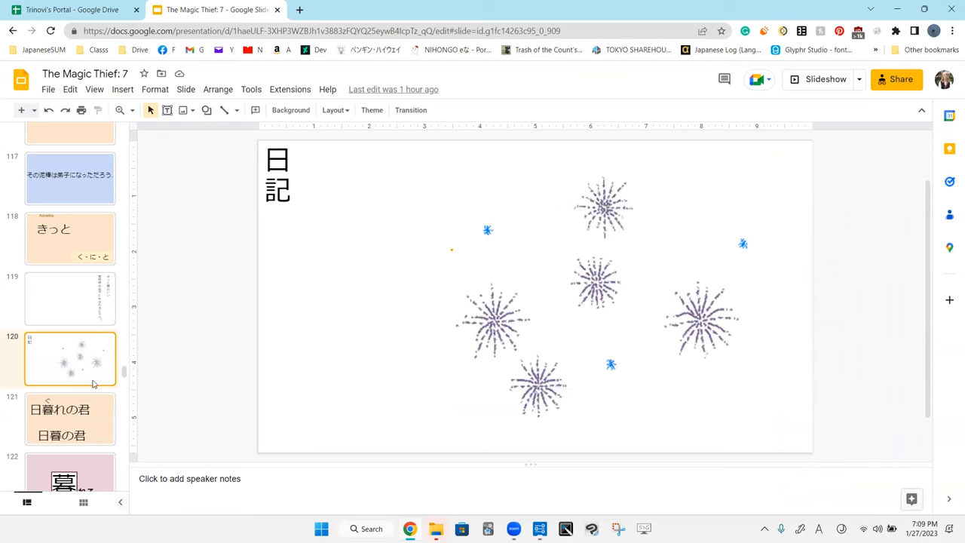
Change the 日記 diary slide's background to pink via the slide's context menu
right_click(69, 359)
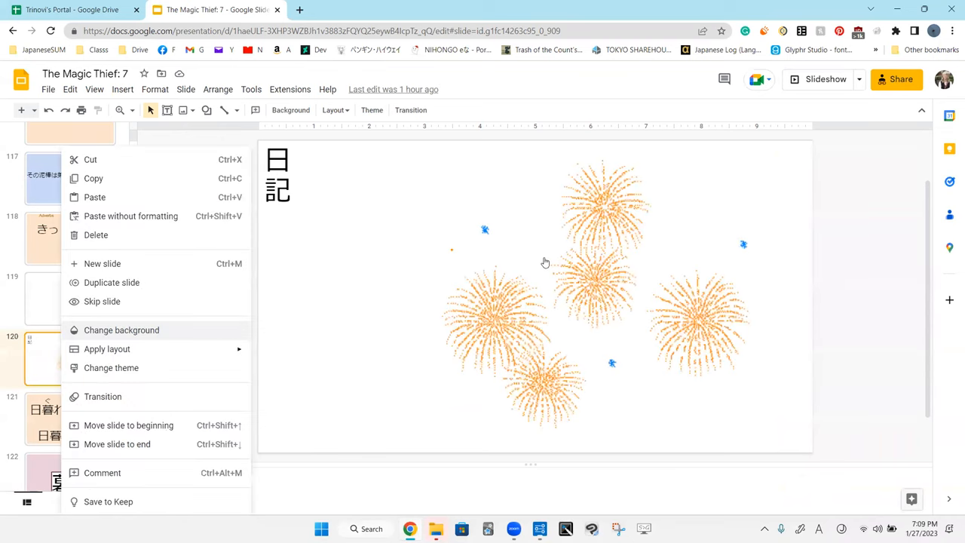
mouse_move(547, 357)
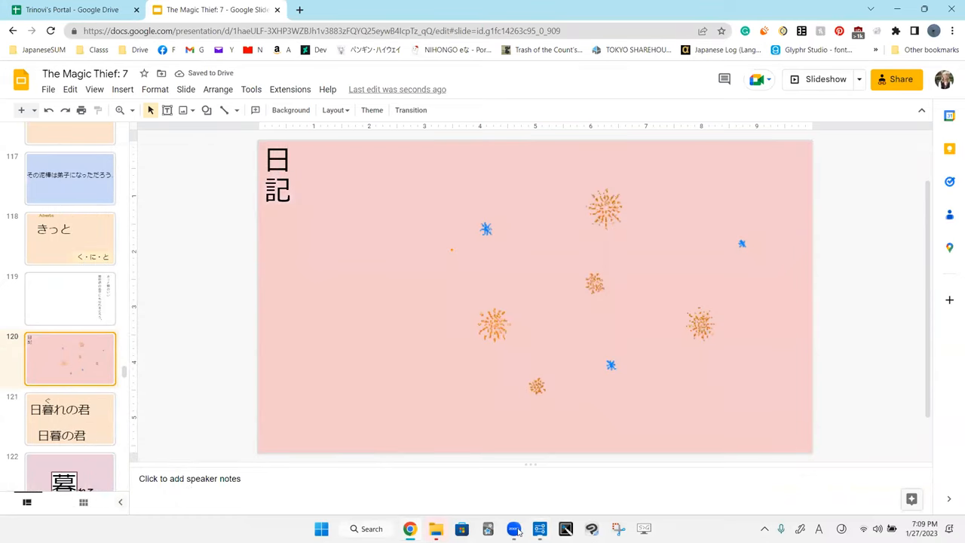
left_click(512, 528)
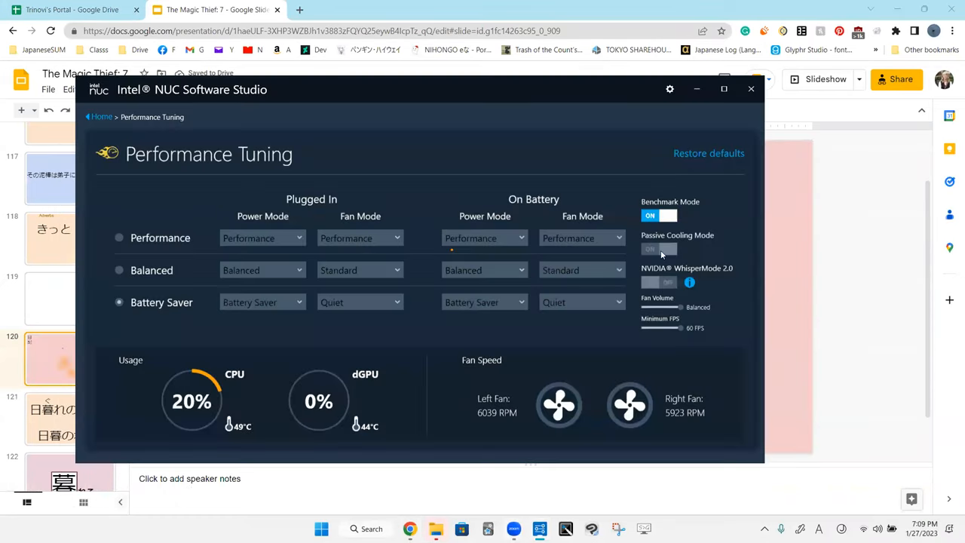